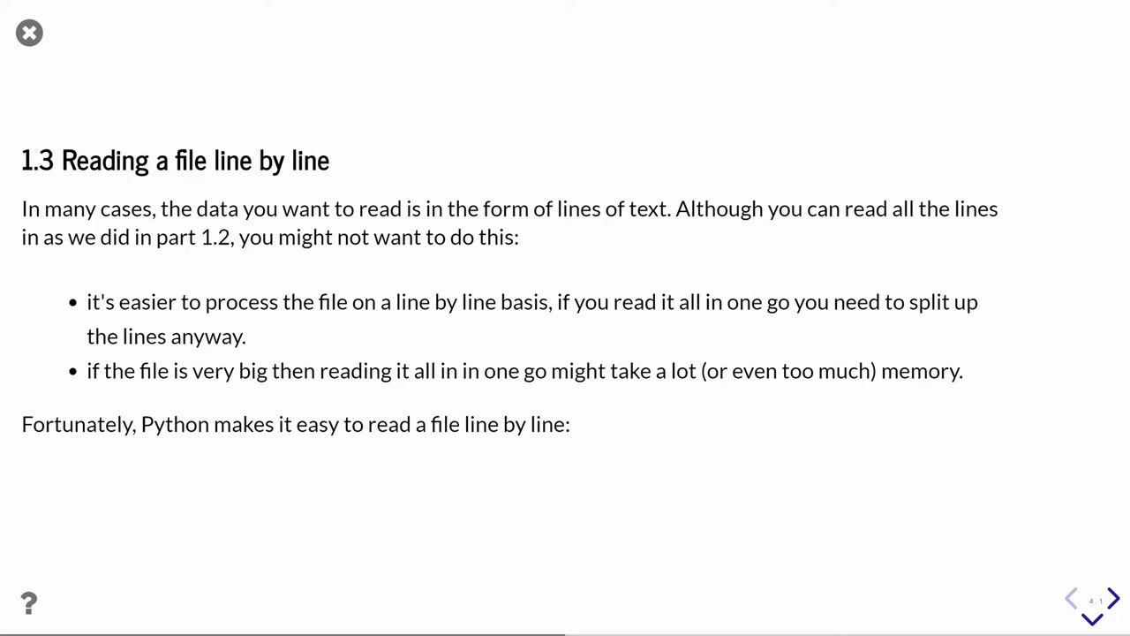
- Present slide 4.1 on why reading a file line by line is useful, then advance
left_click(1113, 597)
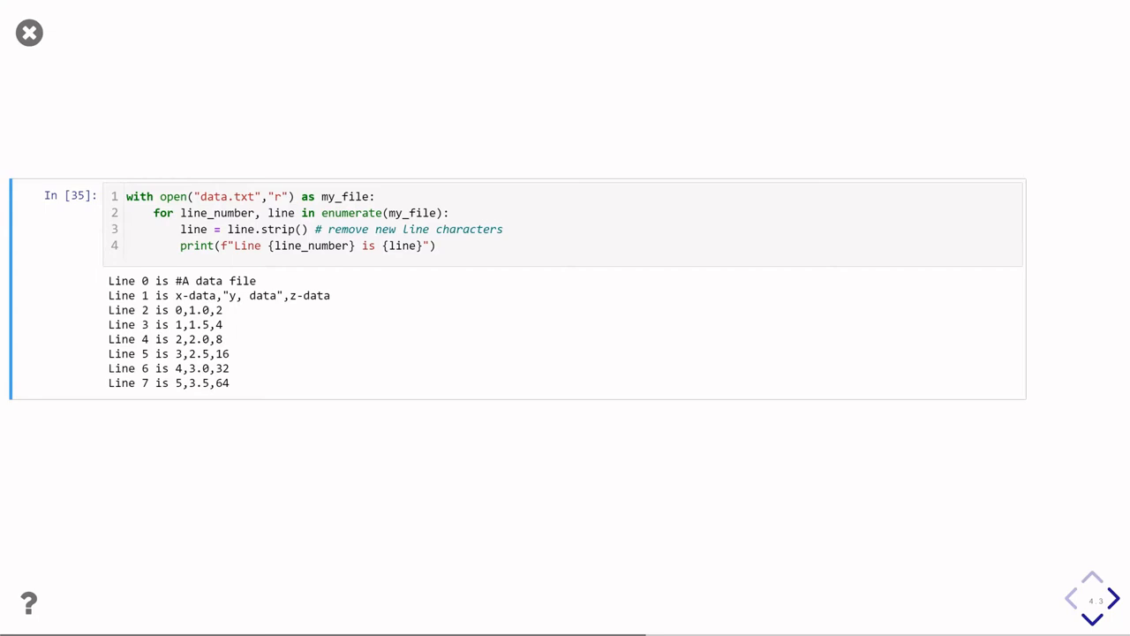
- Show the with-open/enumerate cell printing data.txt lines 0–7, then advance to the next() example
left_click(1112, 598)
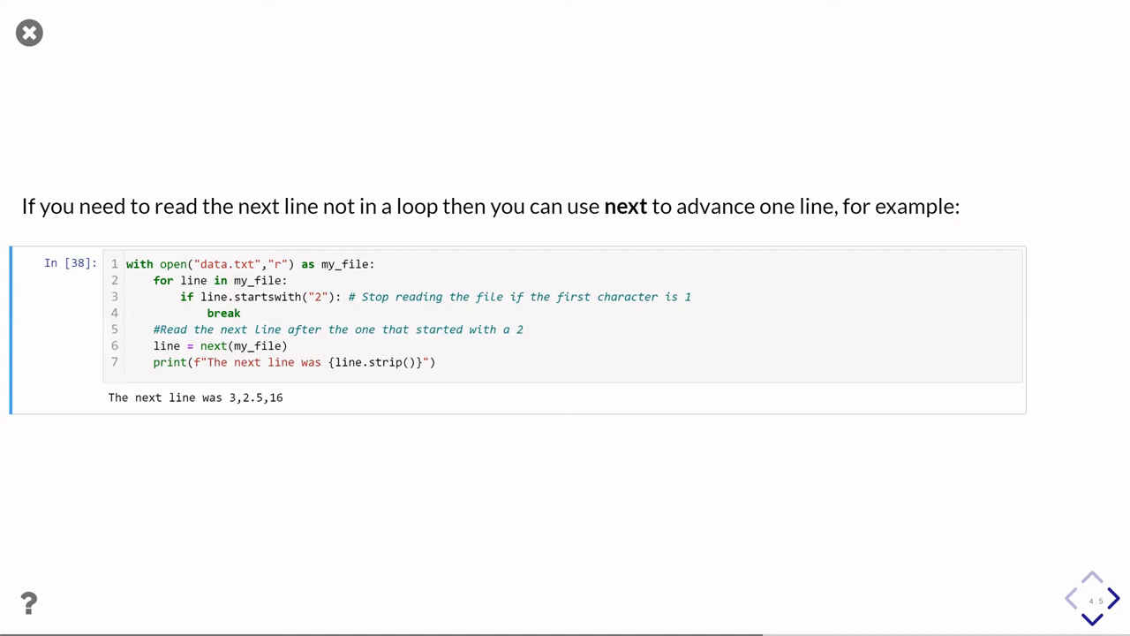
- Walk through the break/continue loop on slide 5.2, then advance to the data-file slide
left_click(1113, 597)
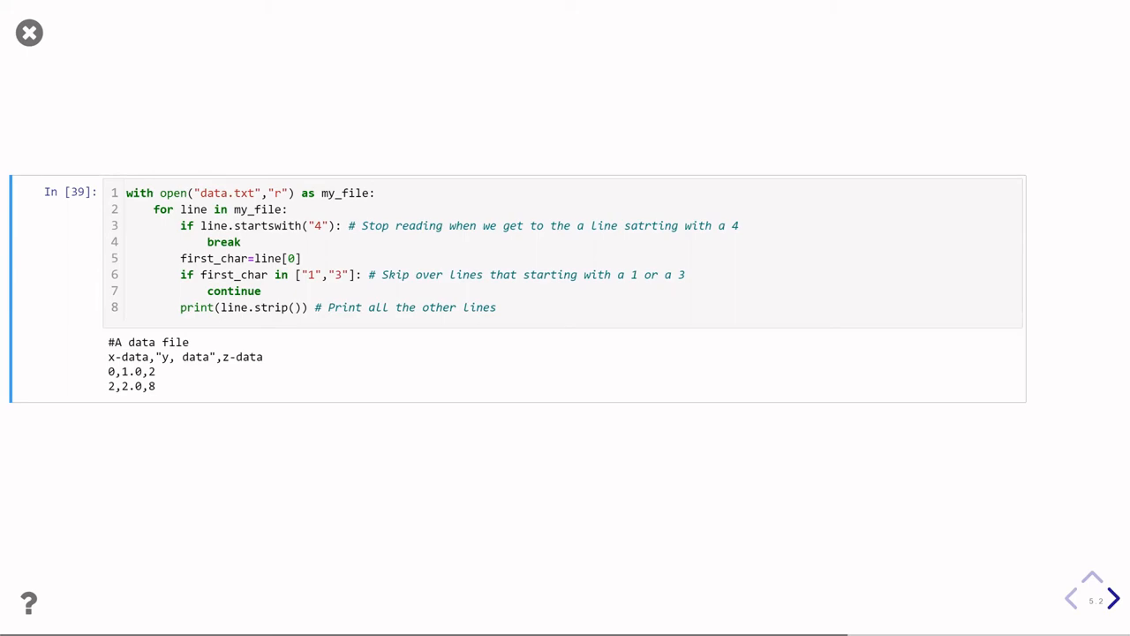
left_click(1112, 598)
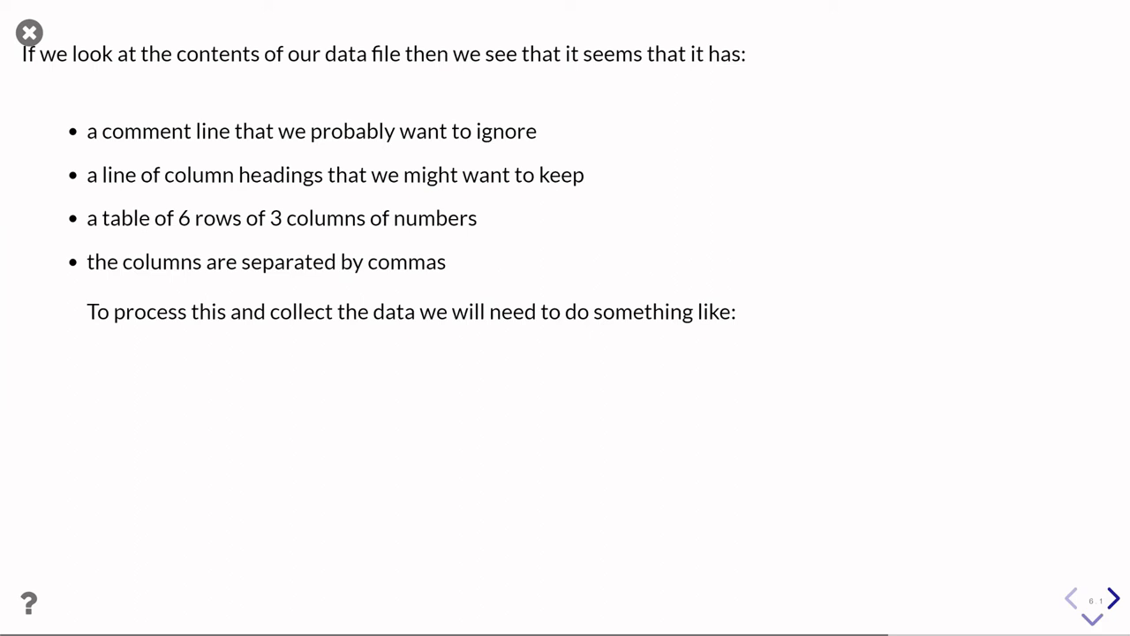
- Advance from slide 6.1 to the code parsing data.txt into labels and x, y, z lists
left_click(1113, 598)
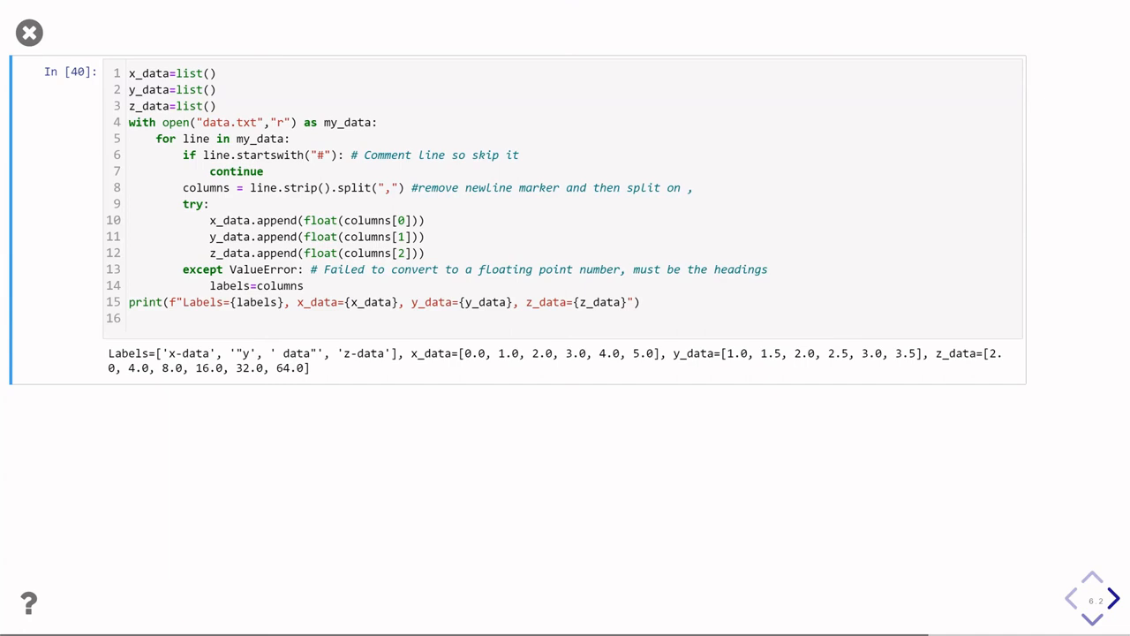
left_click(1092, 618)
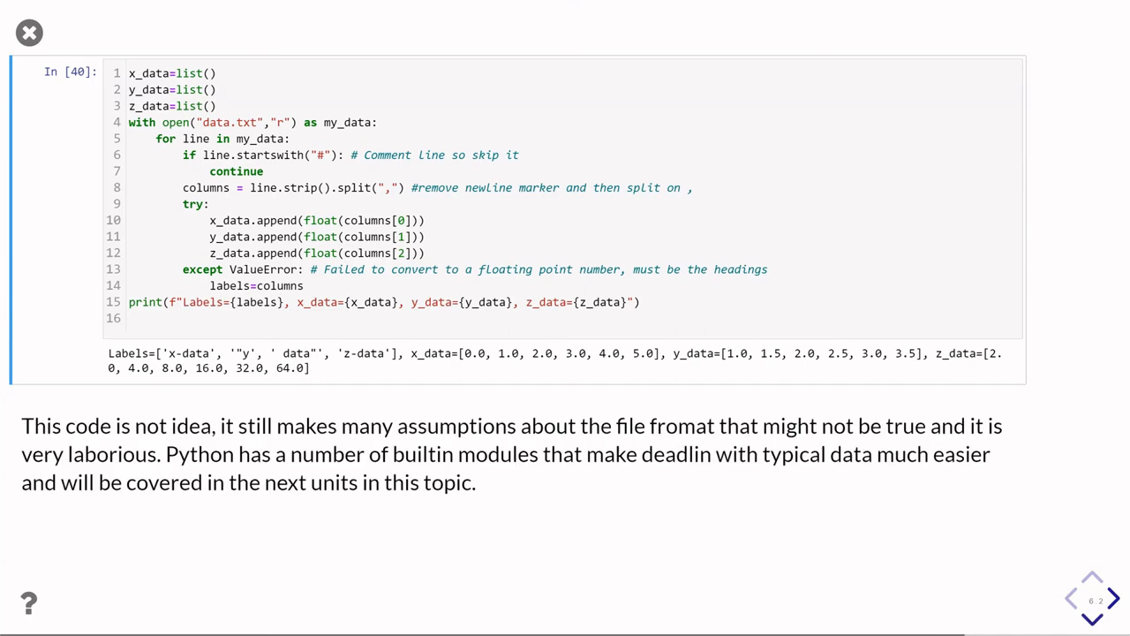